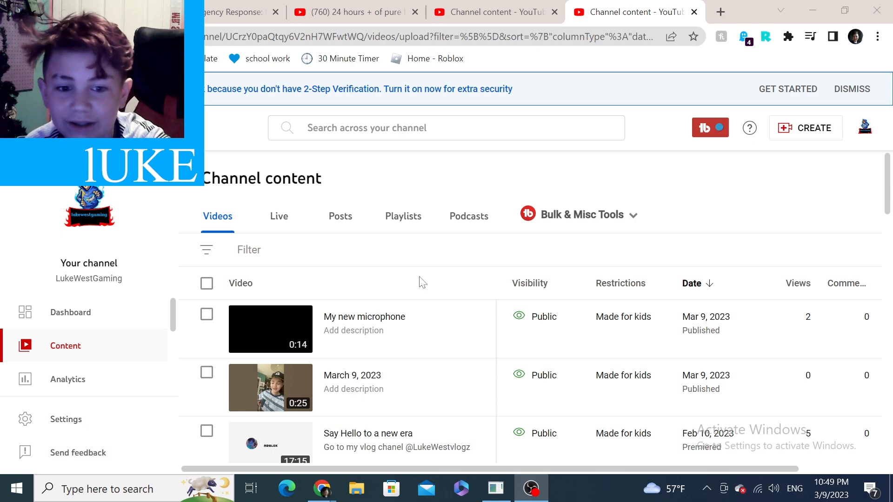
# Scroll through the channel's video list in the Content page.
pyautogui.scroll(-3)
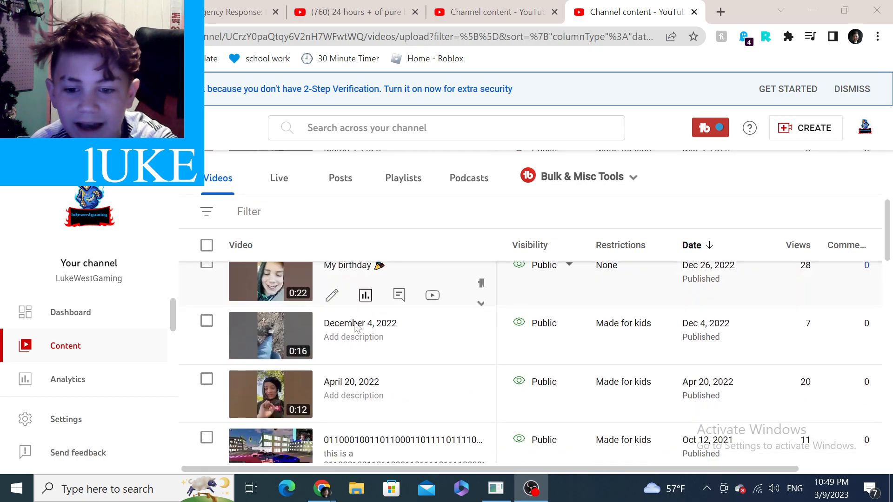
pyautogui.scroll(-3)
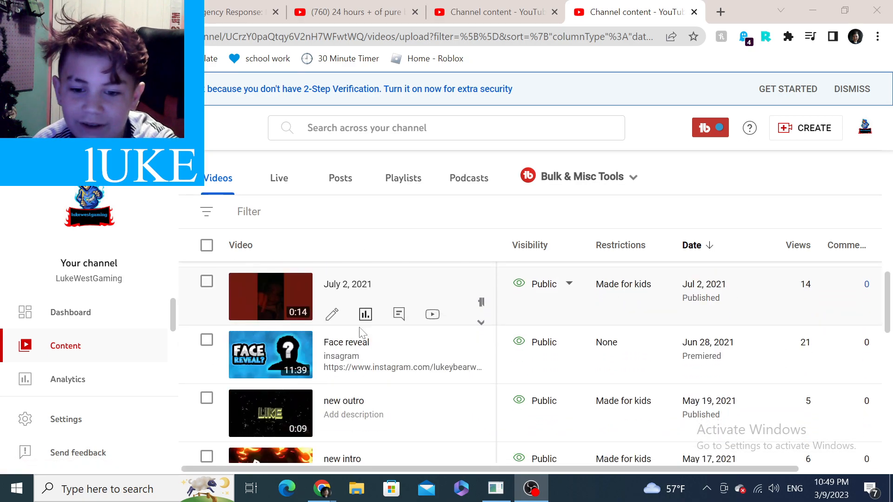
pyautogui.moveTo(344, 401)
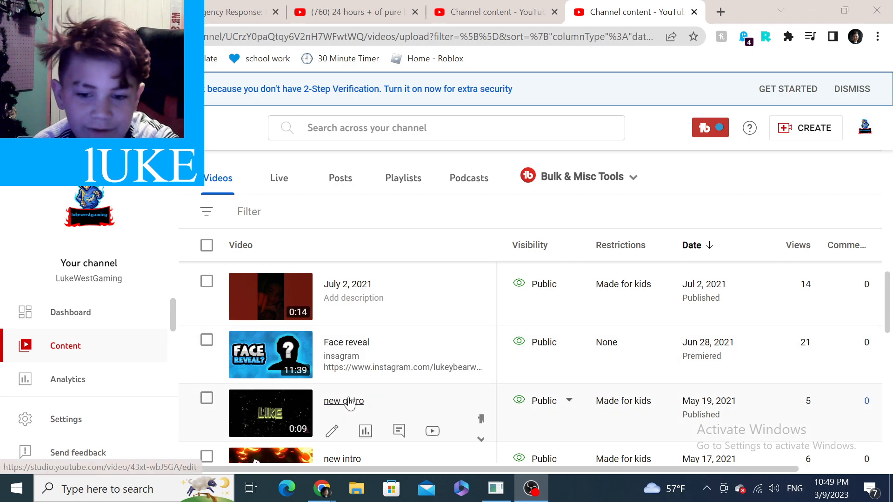
pyautogui.scroll(-3)
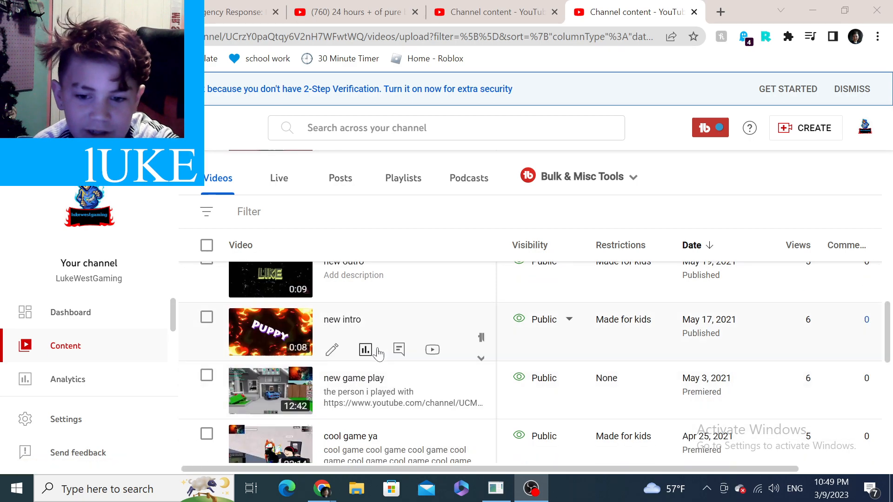
pyautogui.moveTo(380, 430)
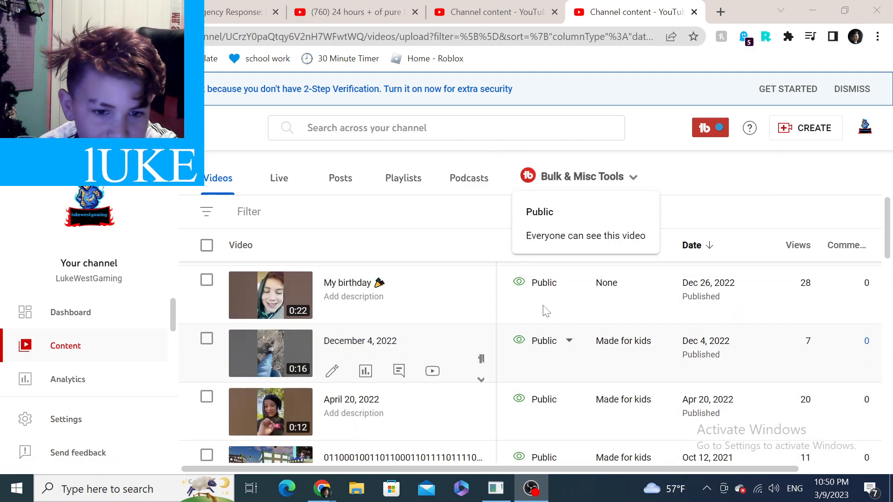
pyautogui.scroll(3)
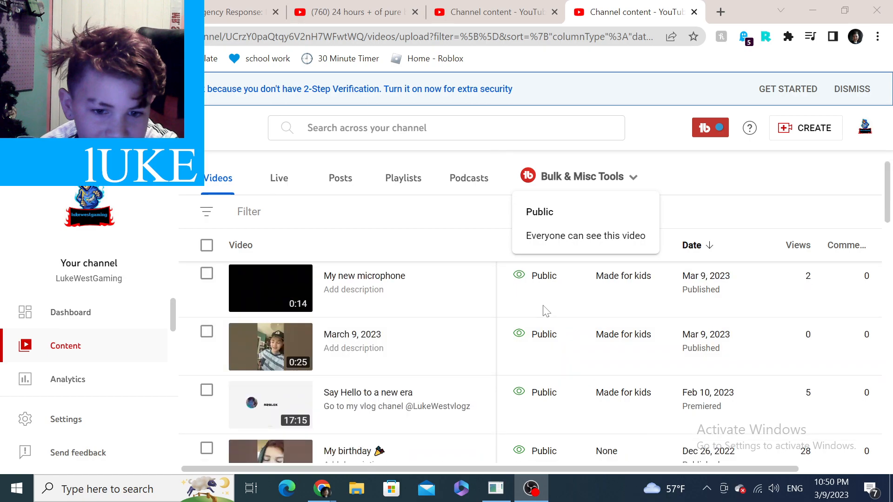
pyautogui.scroll(-3)
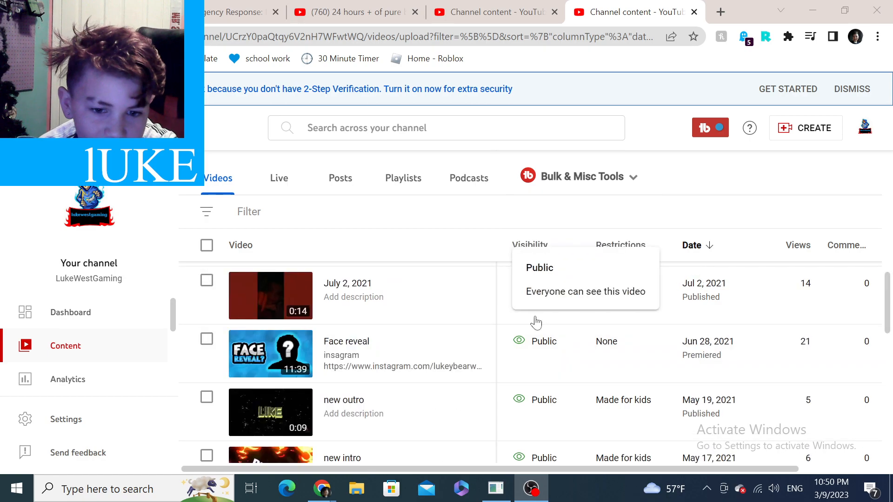
pyautogui.scroll(-3)
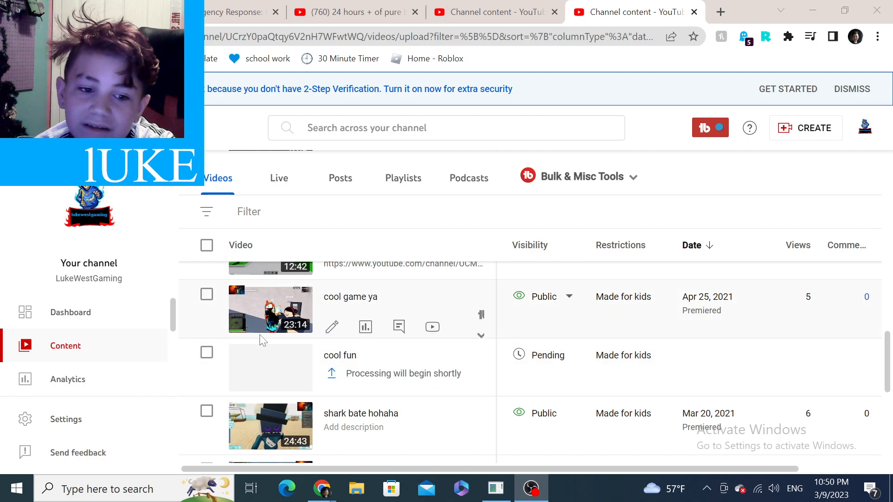
pyautogui.scroll(-3)
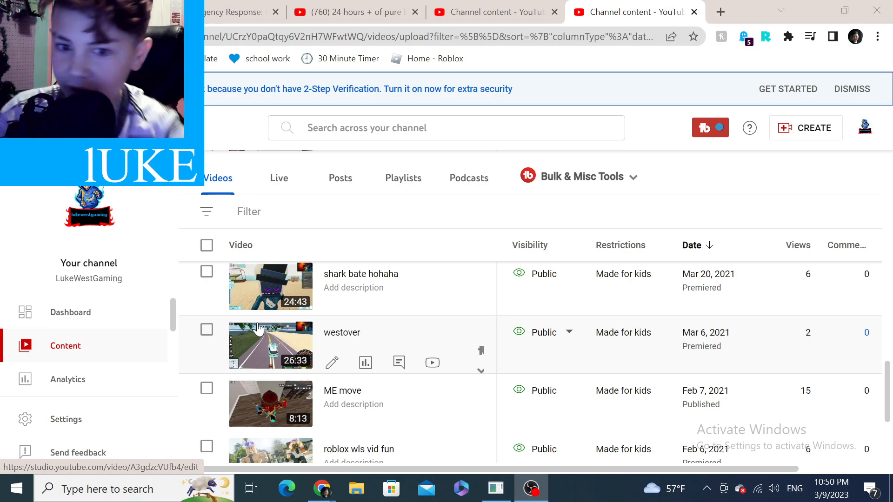
pyautogui.scroll(-3)
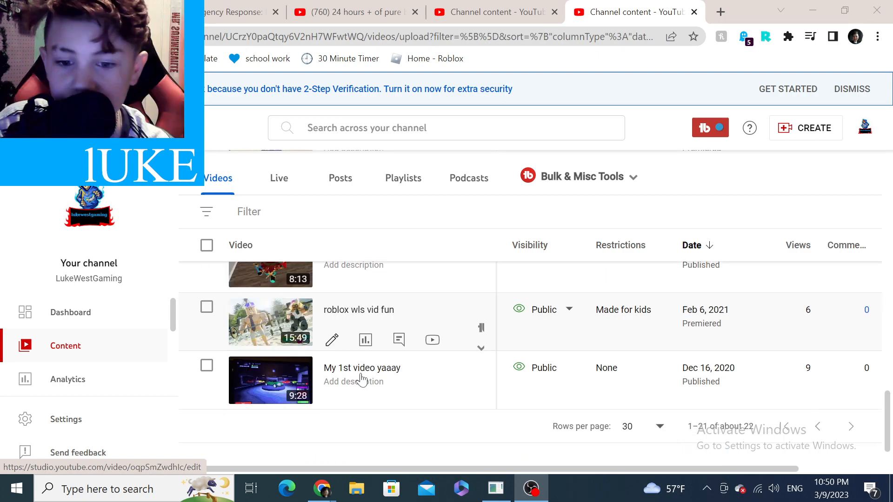
pyautogui.moveTo(336, 336)
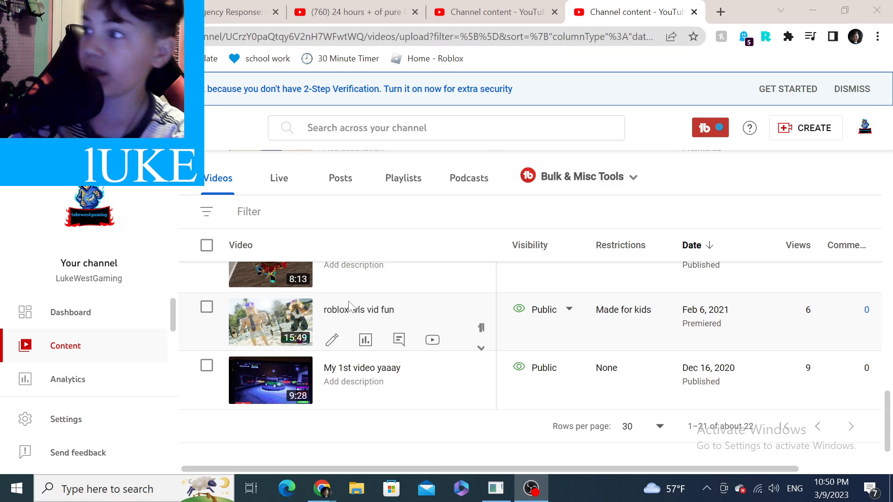
pyautogui.moveTo(364, 281)
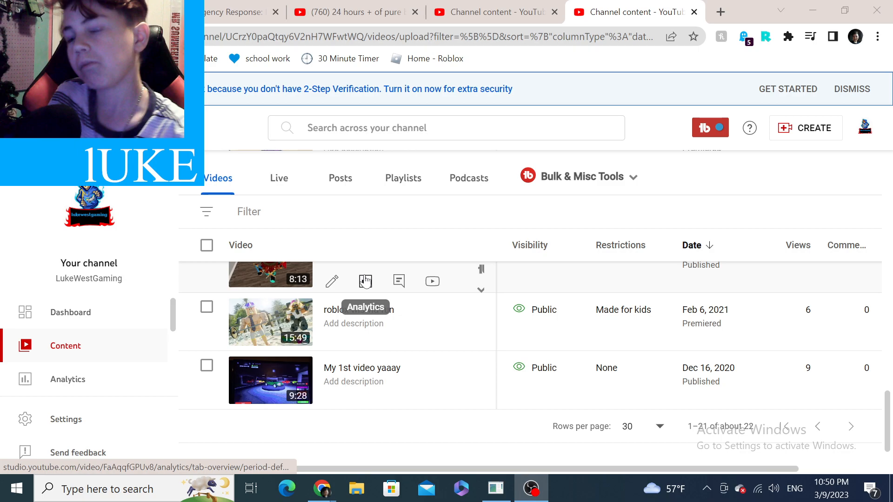
pyautogui.scroll(-3)
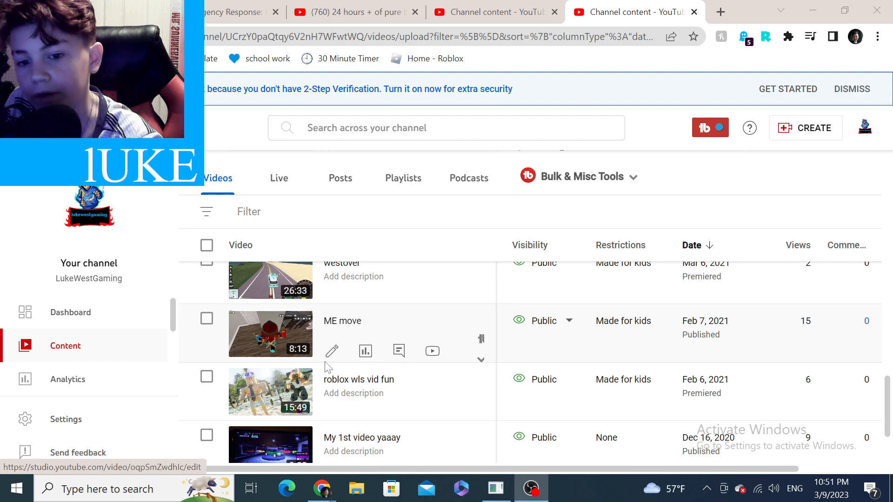
pyautogui.scroll(3)
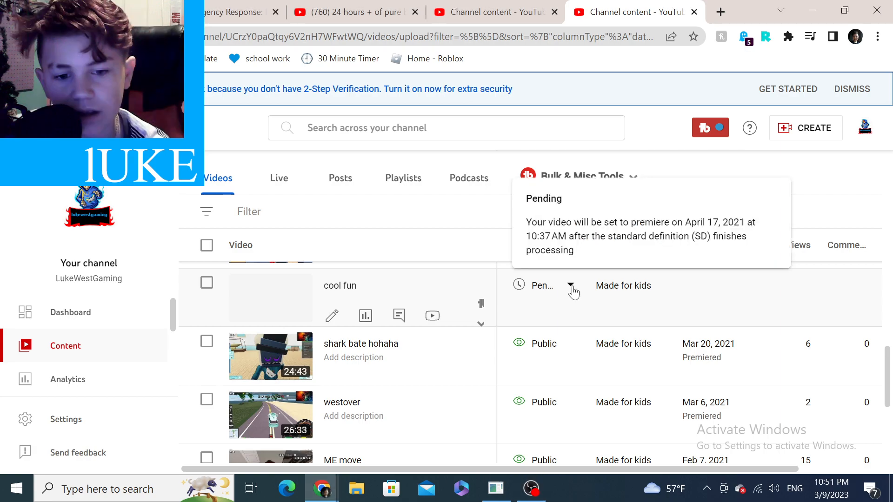
pyautogui.moveTo(585, 287)
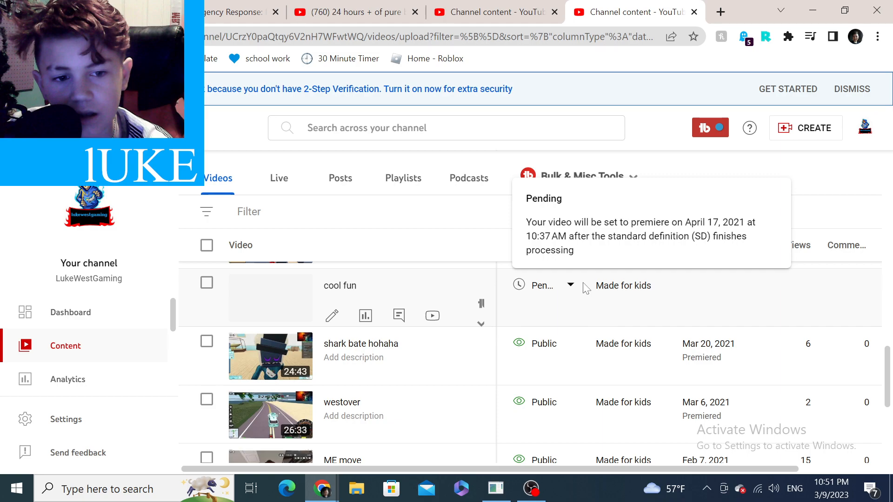
# Review the pending 'cool fun' premiere's schedule settings and close them unchanged.
pyautogui.click(571, 286)
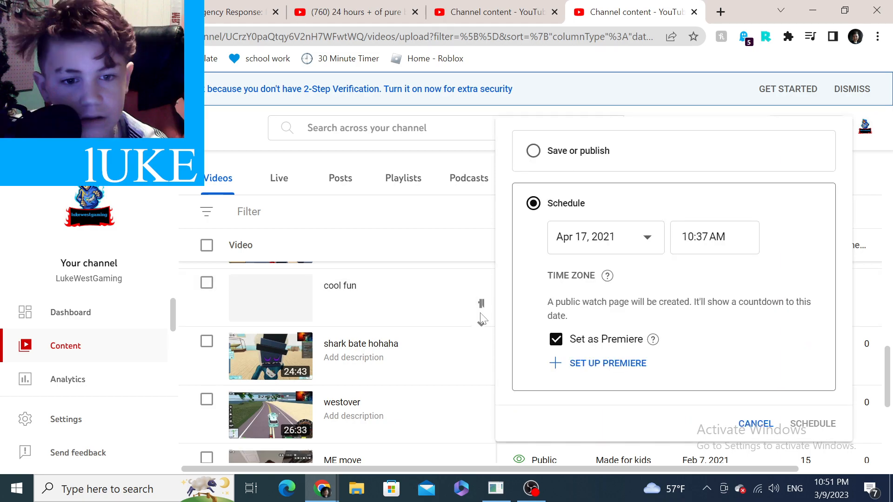
pyautogui.click(813, 425)
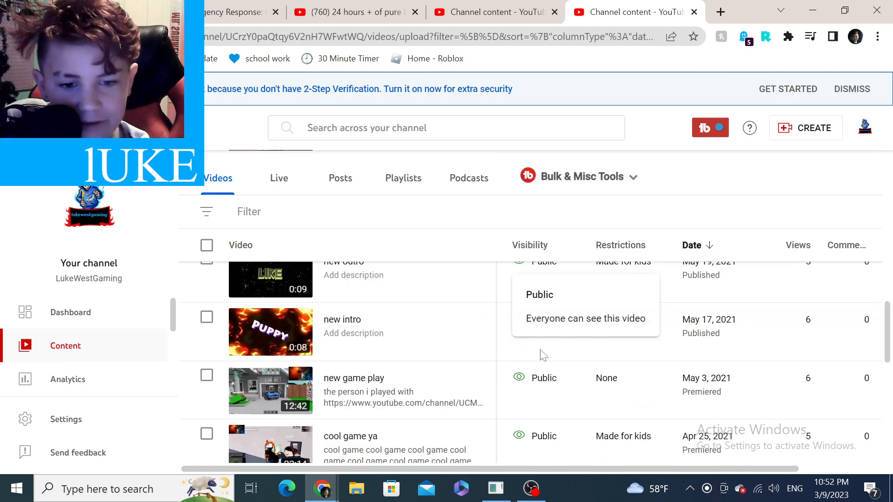
pyautogui.scroll(-3)
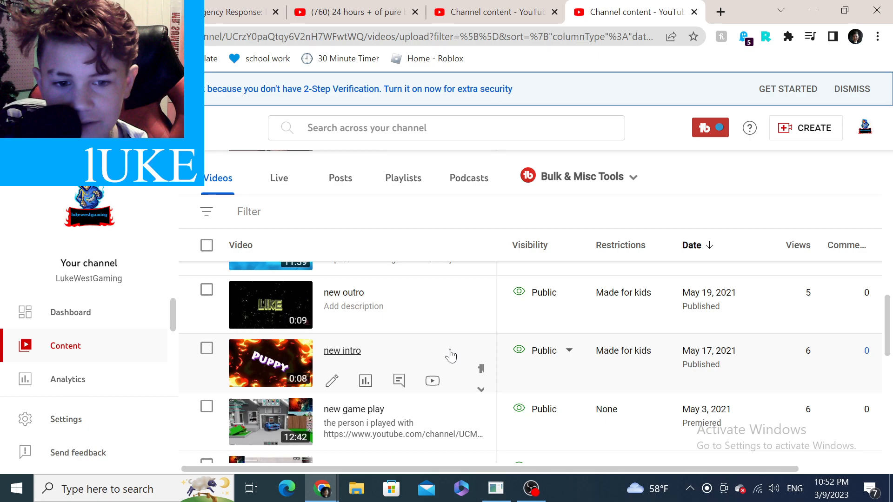
pyautogui.scroll(3)
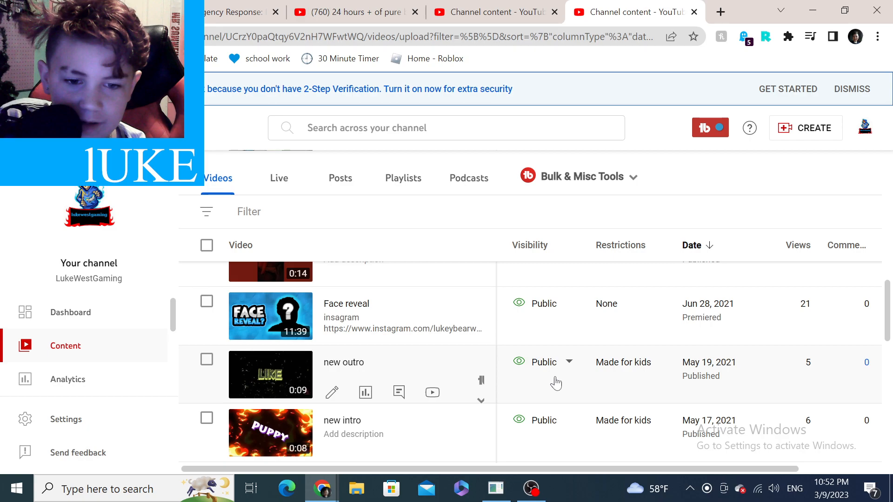
pyautogui.scroll(3)
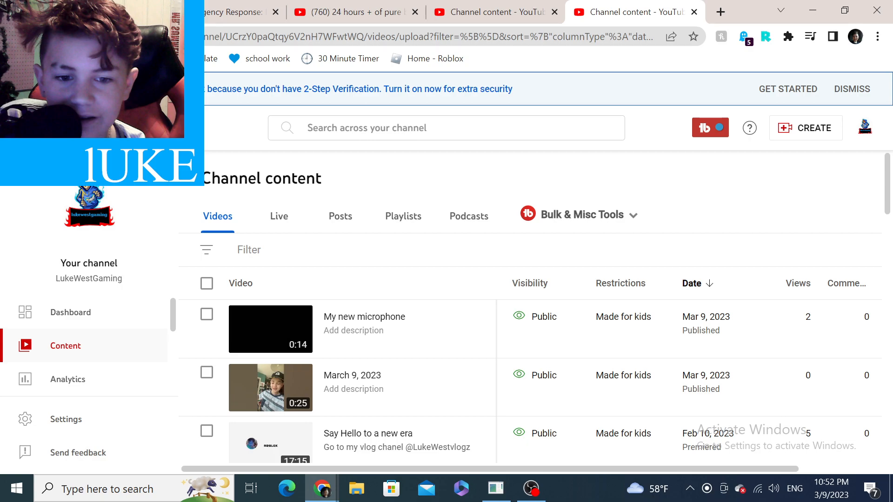
pyautogui.moveTo(67, 380)
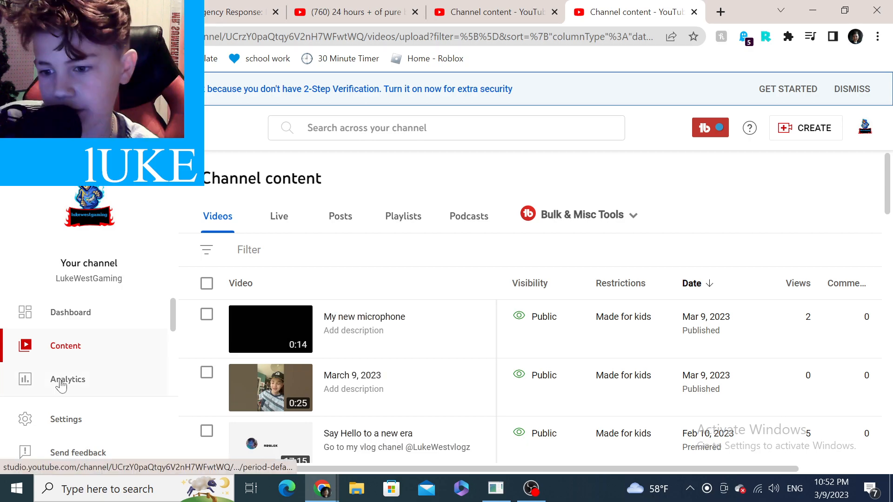
# Look over the last-28-days Analytics overview and top content.
pyautogui.click(67, 380)
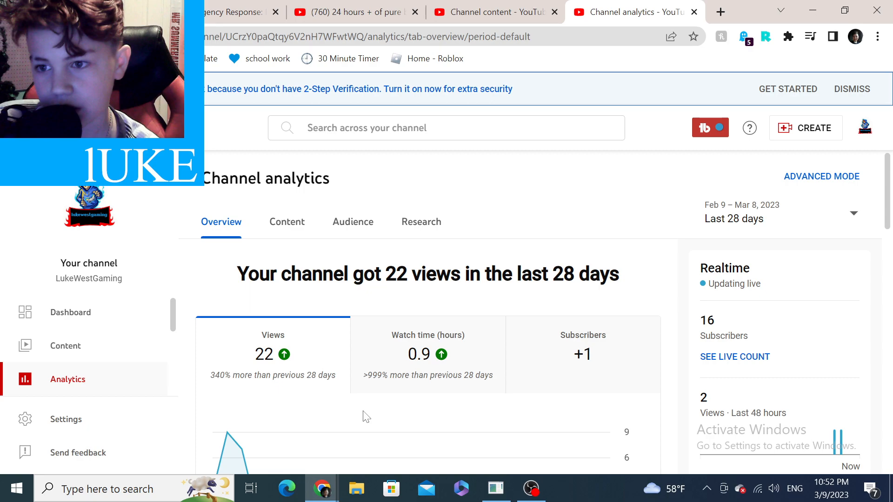
pyautogui.scroll(-3)
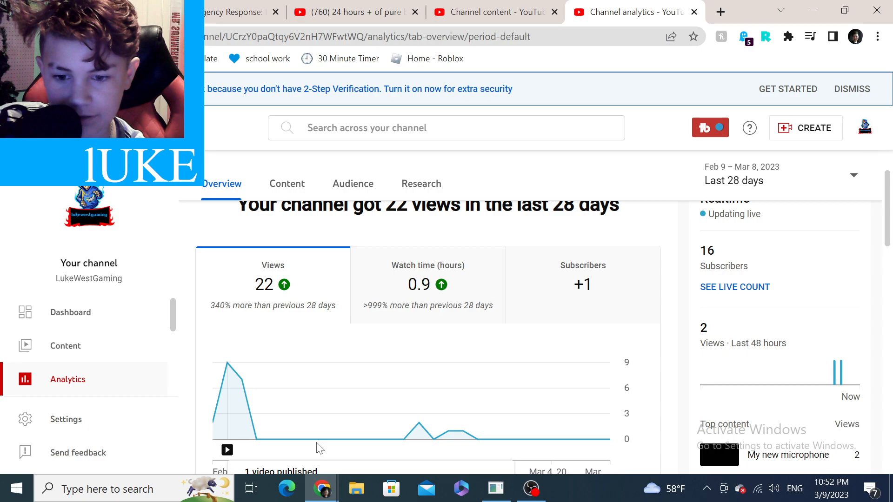
pyautogui.moveTo(550, 439)
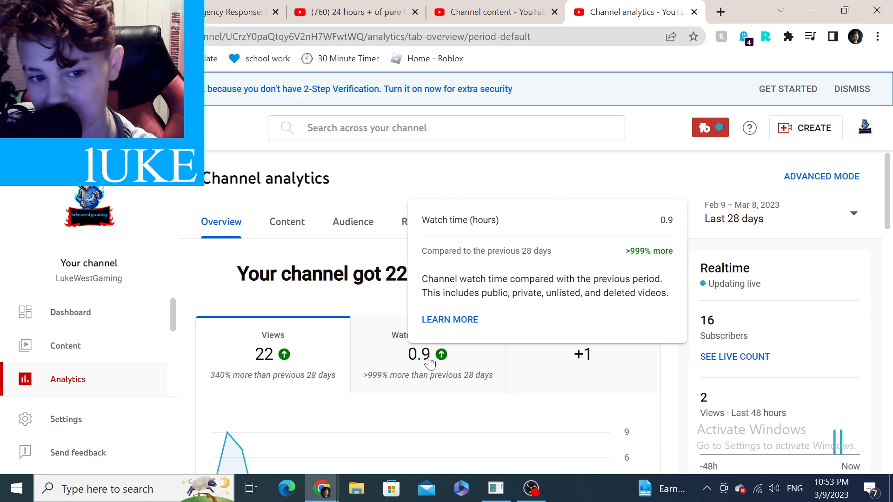
pyautogui.scroll(-3)
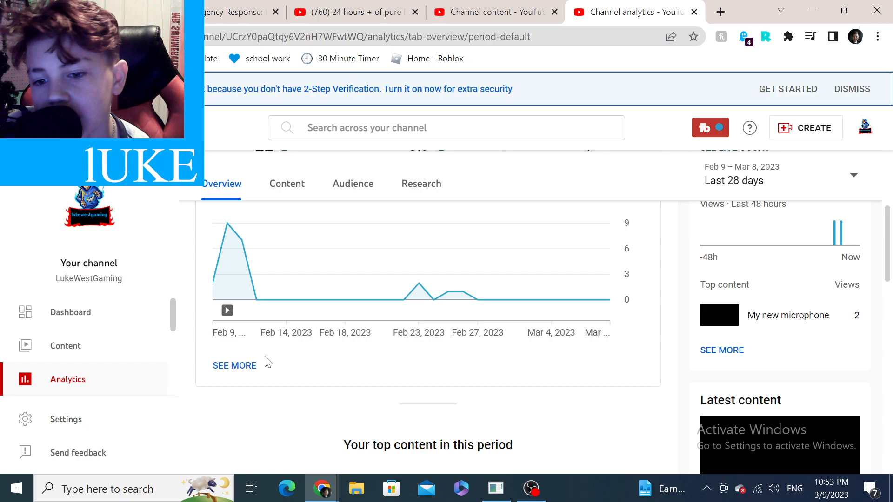
pyautogui.scroll(-3)
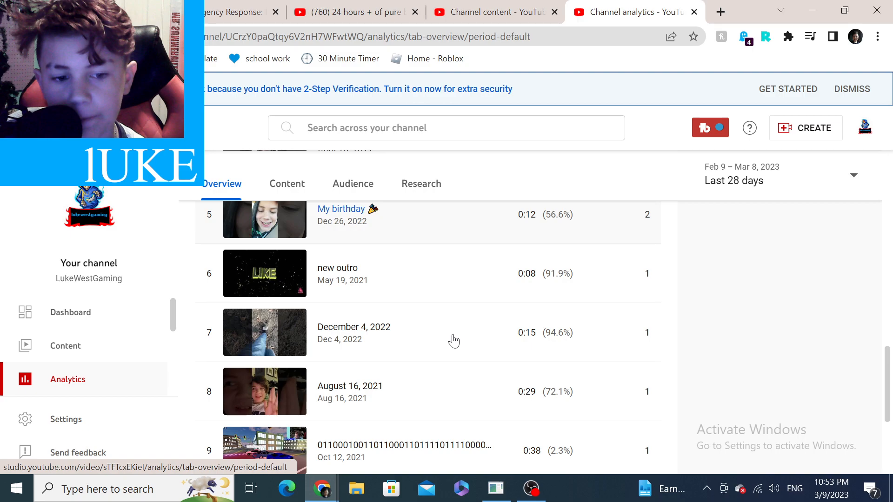
pyautogui.scroll(-3)
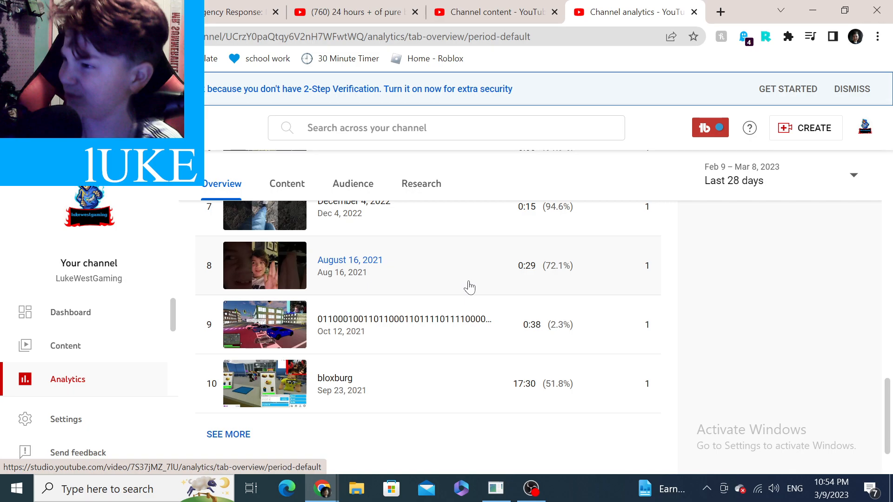
# Bring up the channel dashboard with recent videos and subscribers.
pyautogui.click(70, 313)
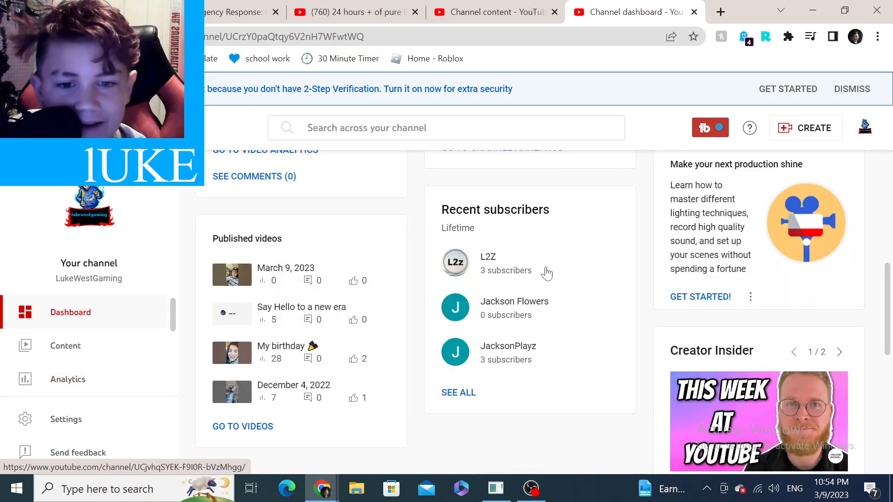